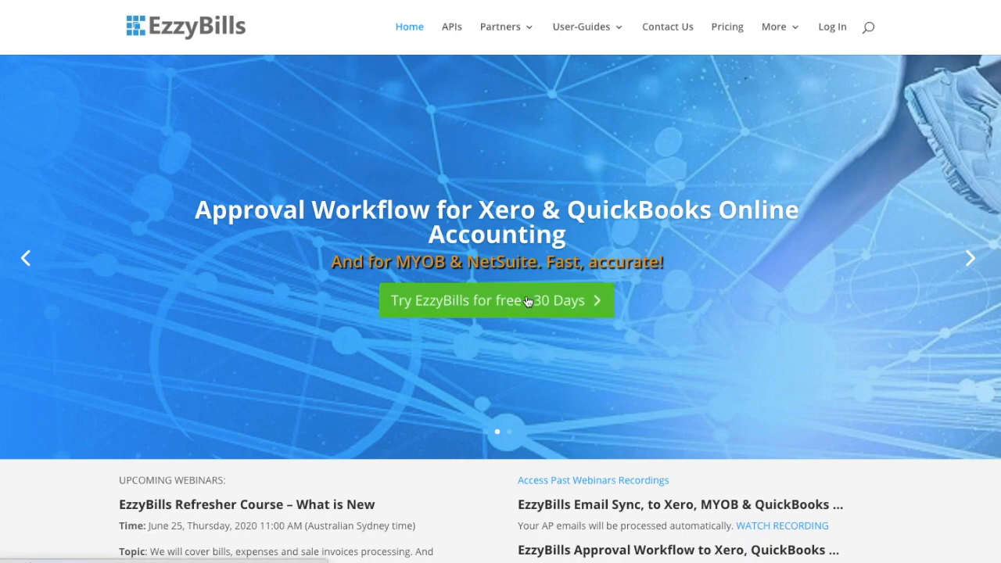
pyautogui.click(496, 301)
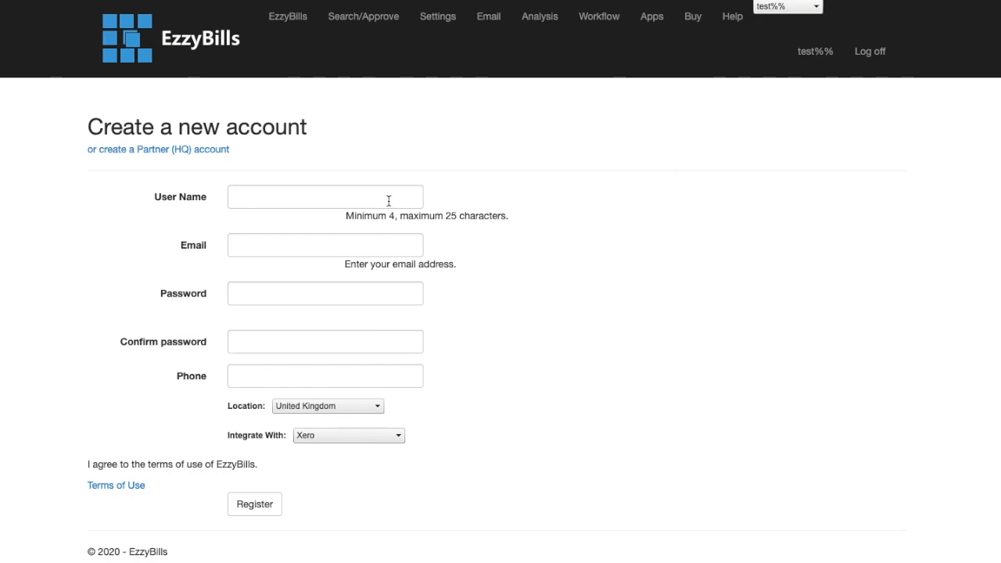
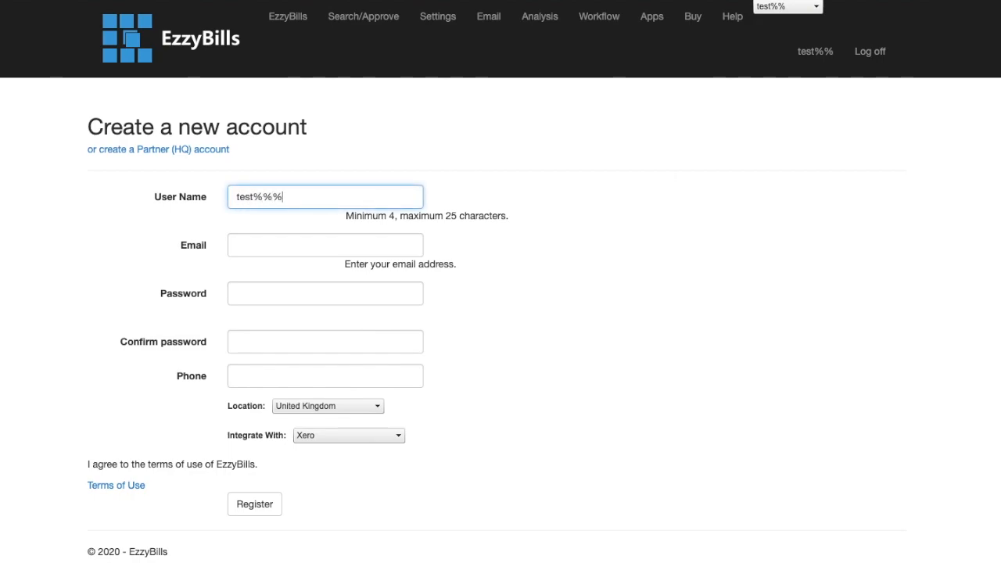
pyautogui.write('J')
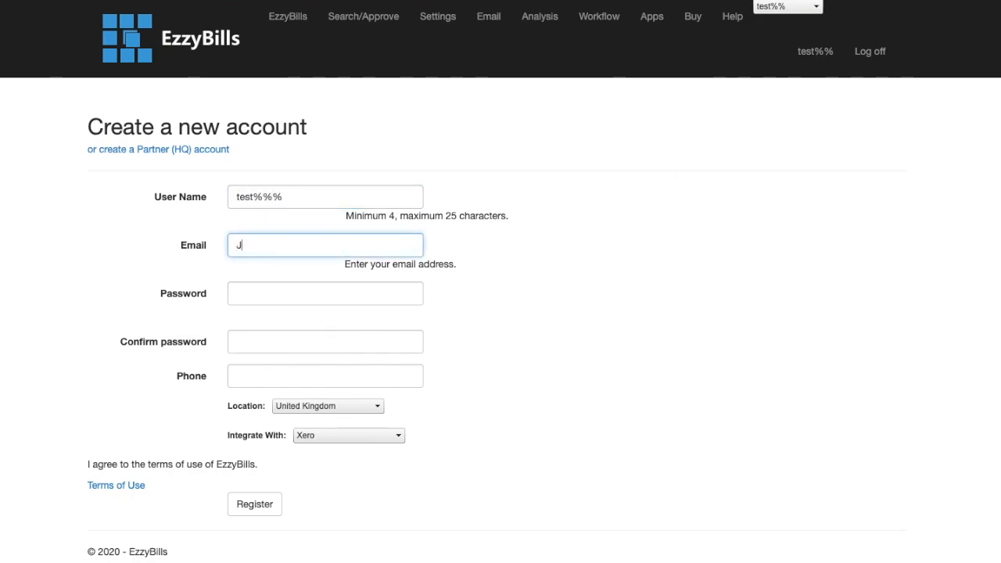
pyautogui.click(325, 293)
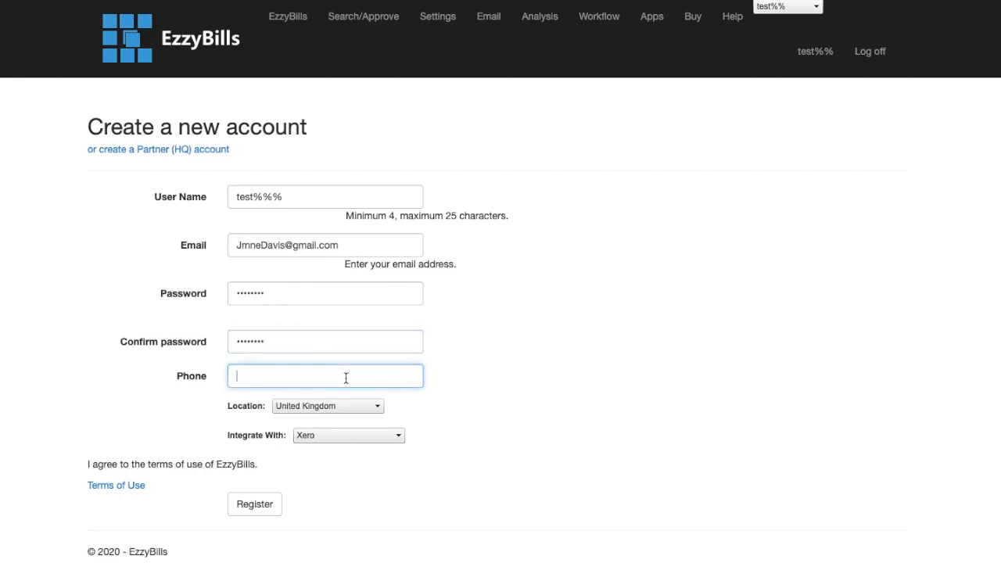
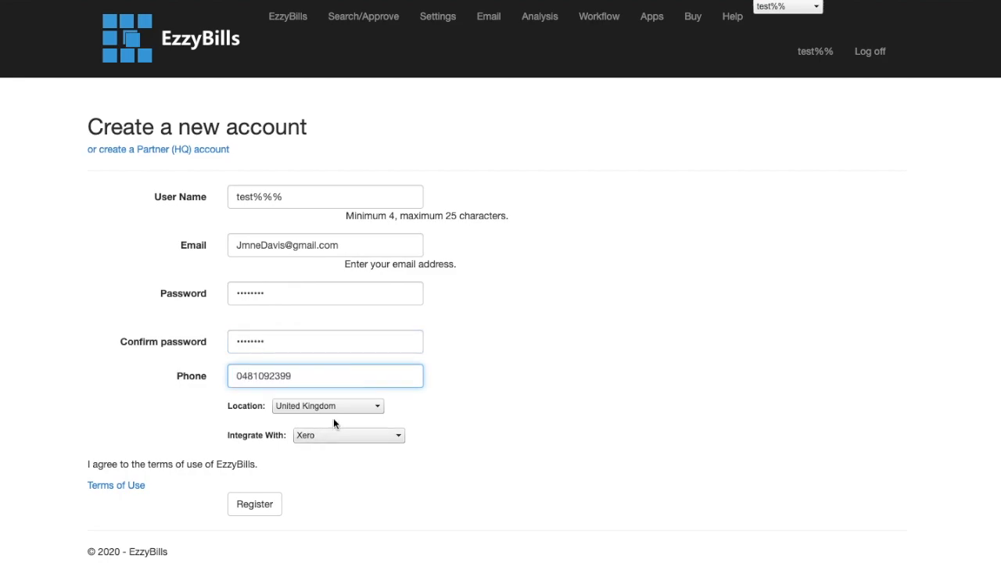
pyautogui.click(327, 406)
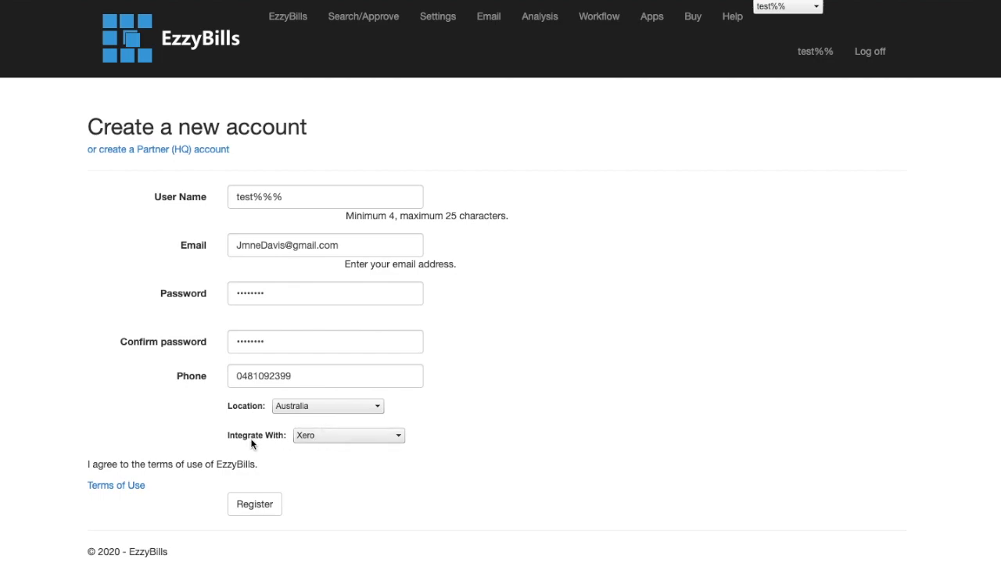
pyautogui.click(254, 503)
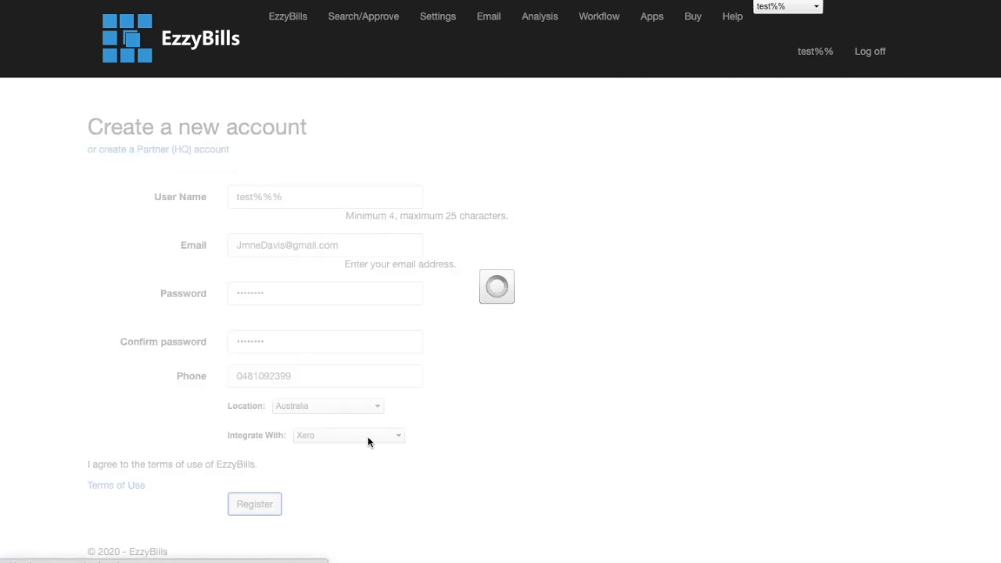
# - Link EzzyBills to Xero by signing in and allowing access to ABC TEST Company
pyautogui.click(254, 504)
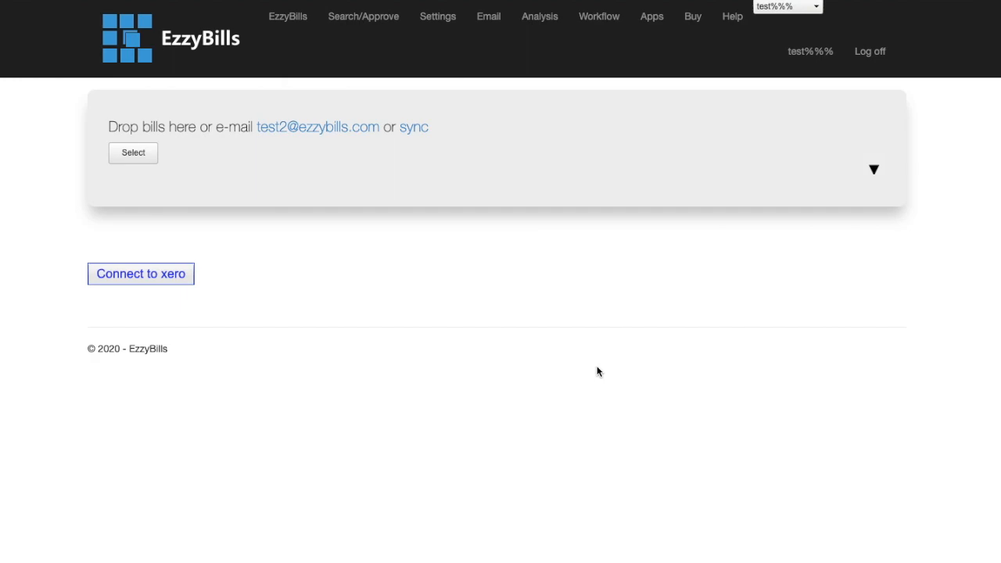
pyautogui.moveTo(132, 273)
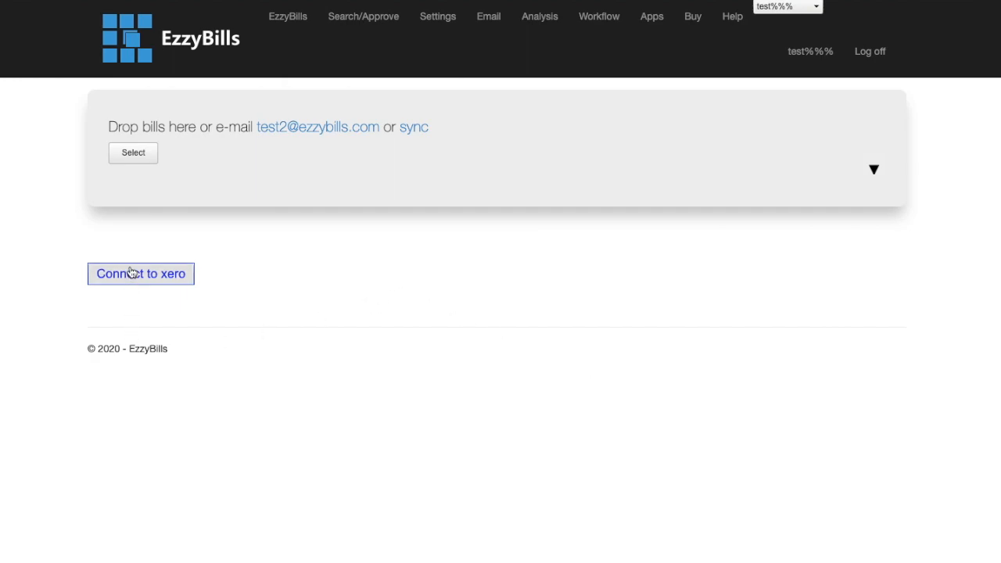
pyautogui.click(141, 274)
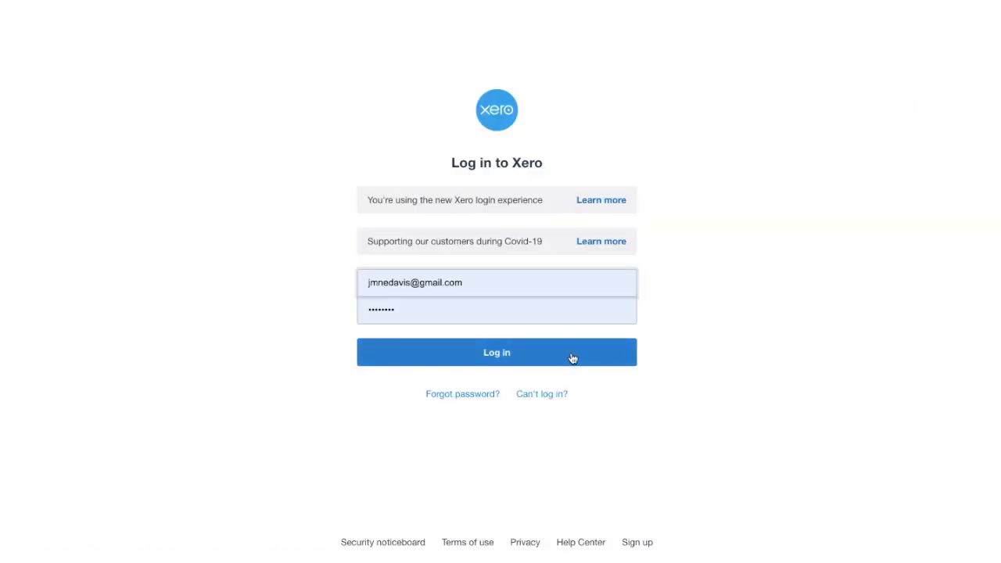
pyautogui.click(496, 352)
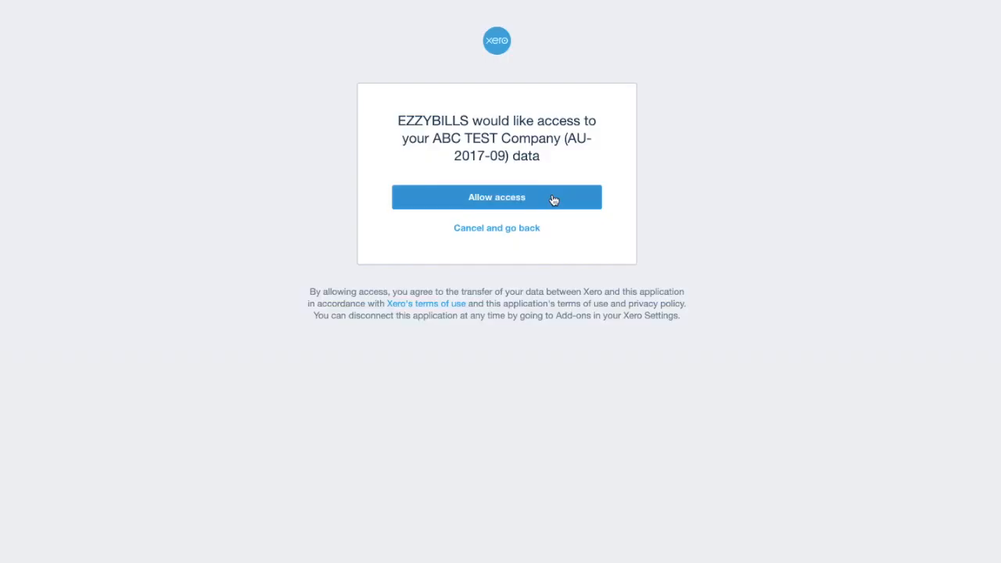
pyautogui.click(496, 197)
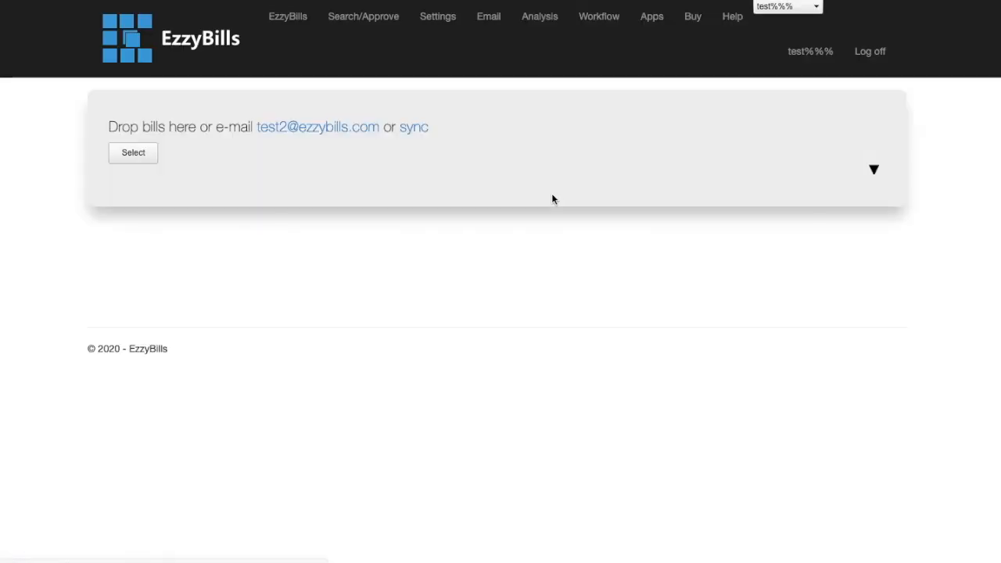
pyautogui.moveTo(681, 346)
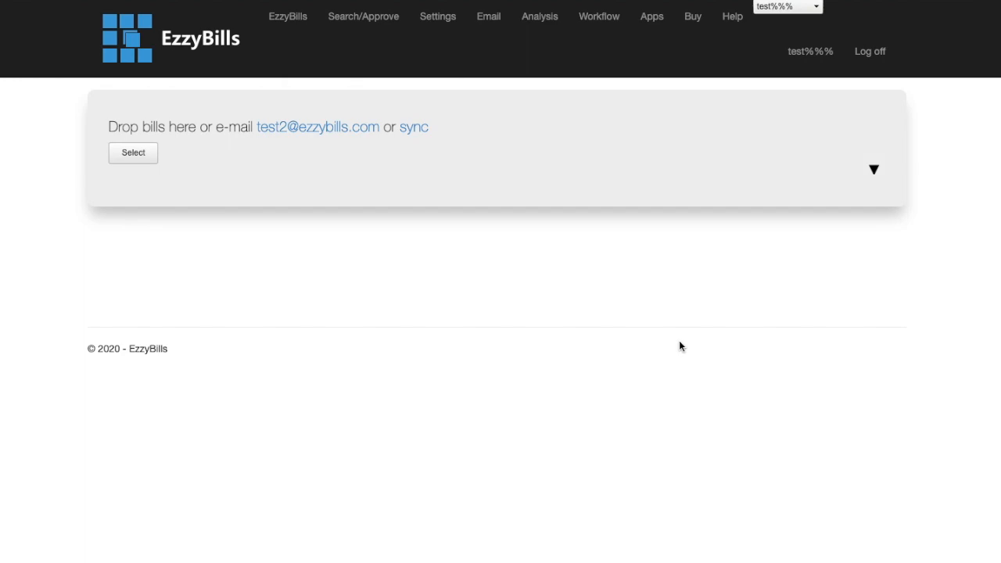
pyautogui.moveTo(737, 366)
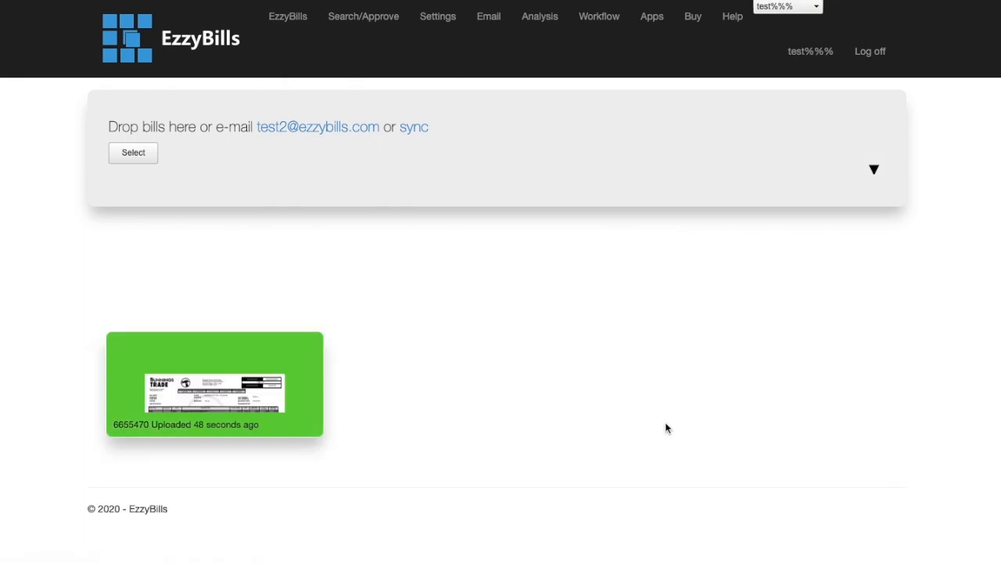
pyautogui.moveTo(557, 415)
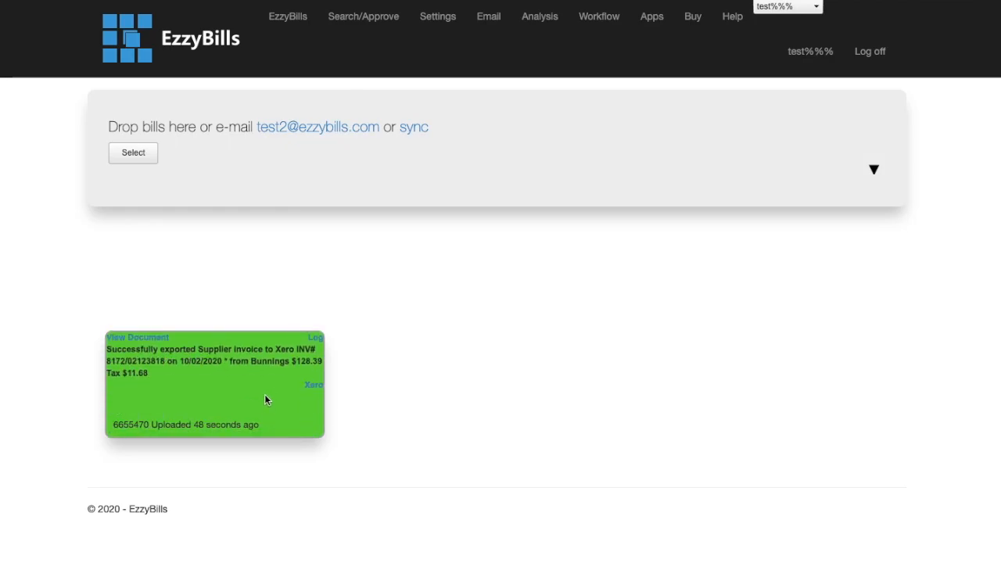
pyautogui.moveTo(199, 384)
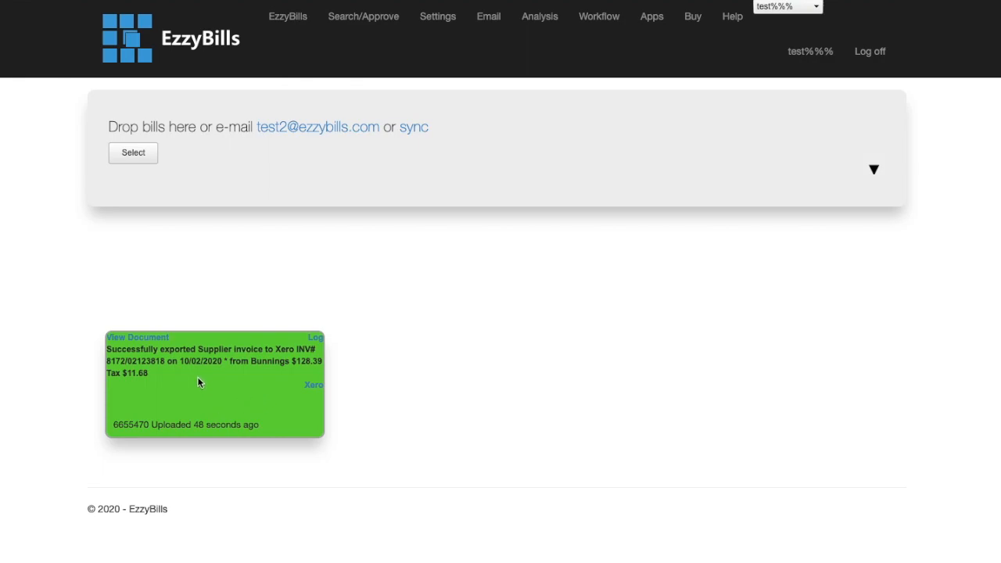
pyautogui.moveTo(199, 393)
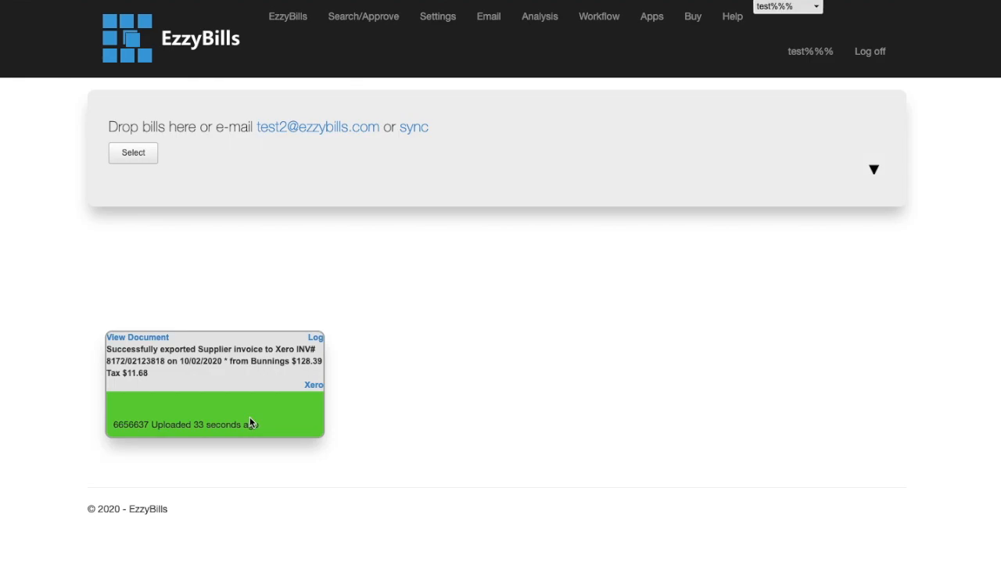
pyautogui.moveTo(156, 337)
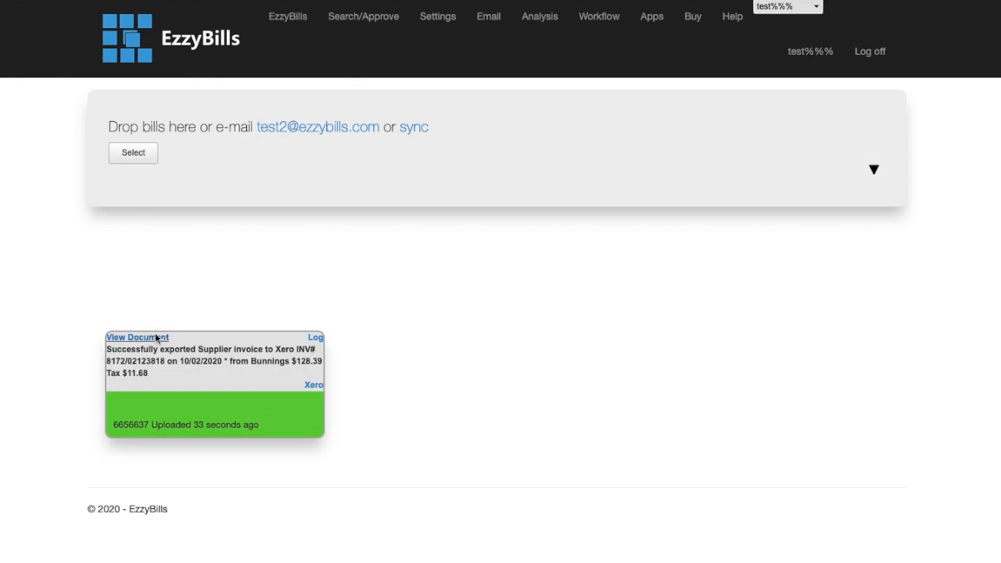
# - View the uploaded Bunnings invoice document and follow the card's Xero link to the exported bill
pyautogui.click(135, 337)
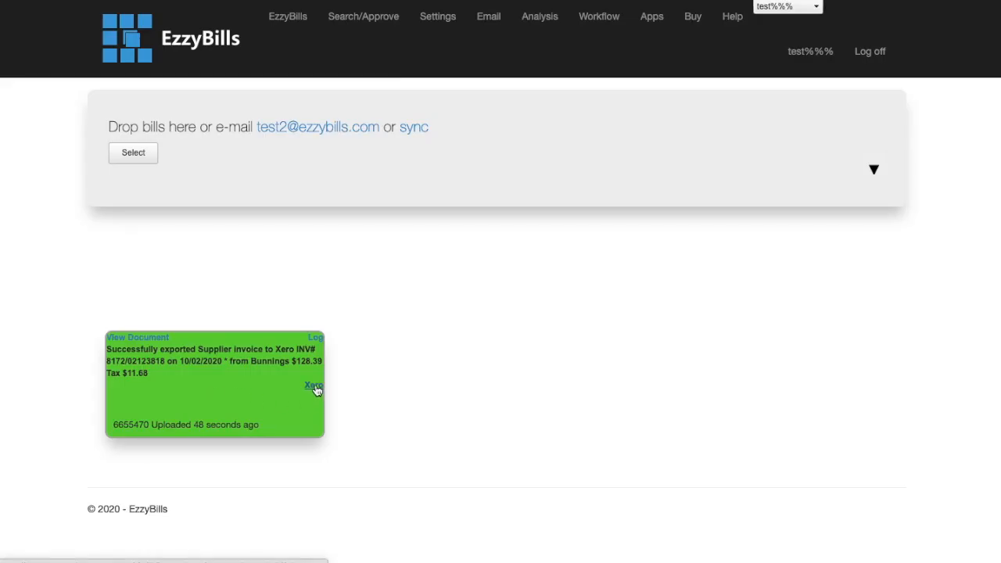
pyautogui.click(311, 385)
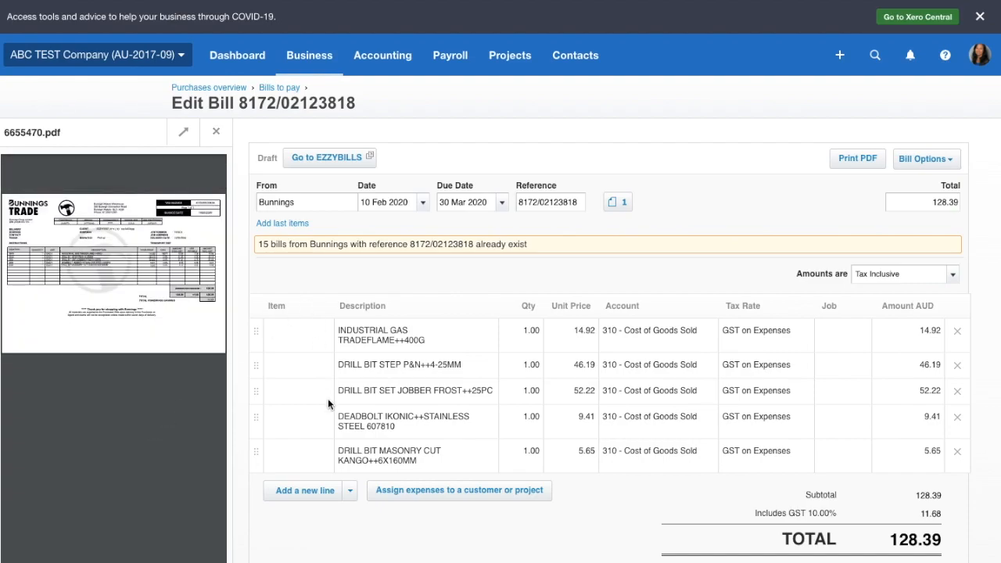
pyautogui.moveTo(636, 319)
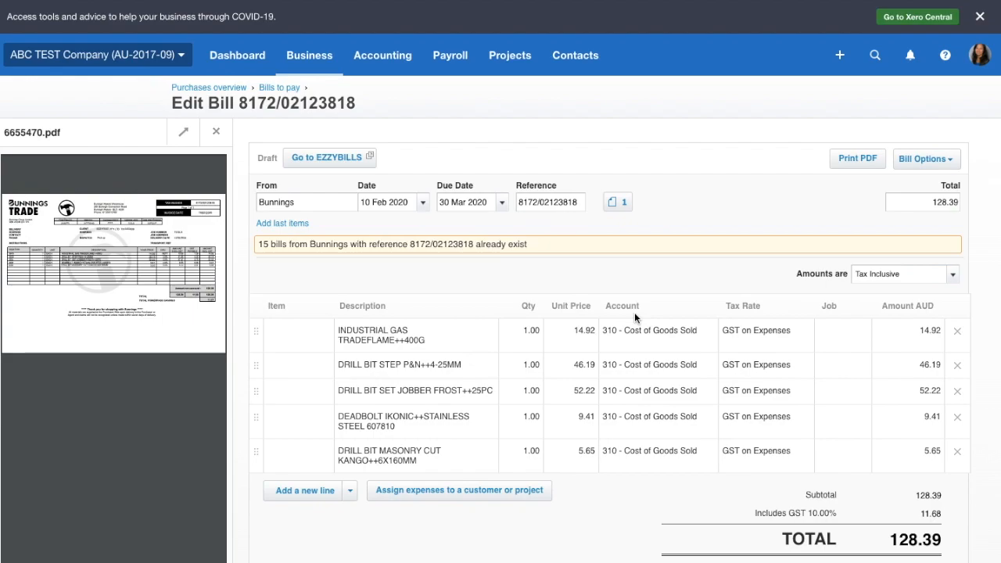
pyautogui.moveTo(775, 287)
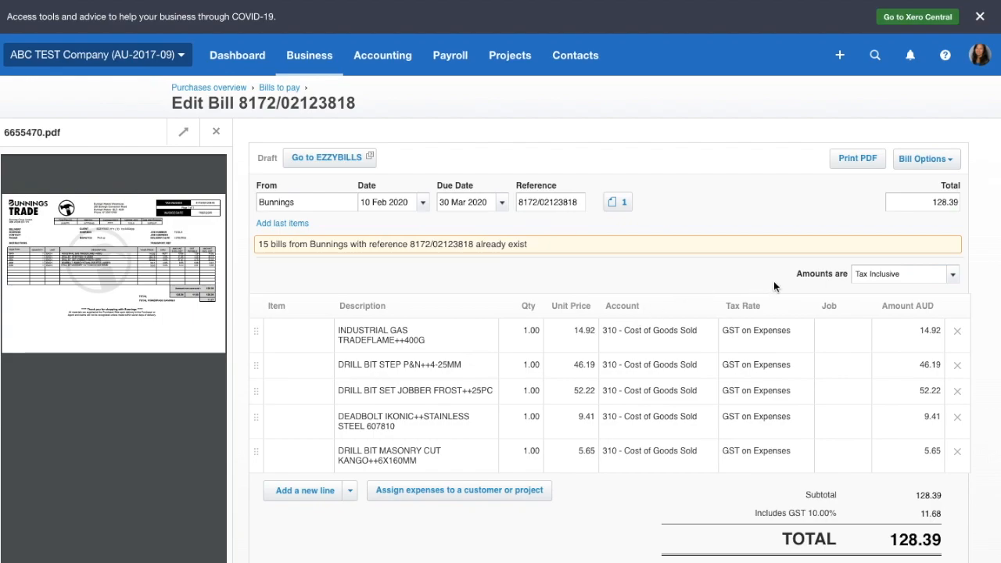
pyautogui.moveTo(827, 282)
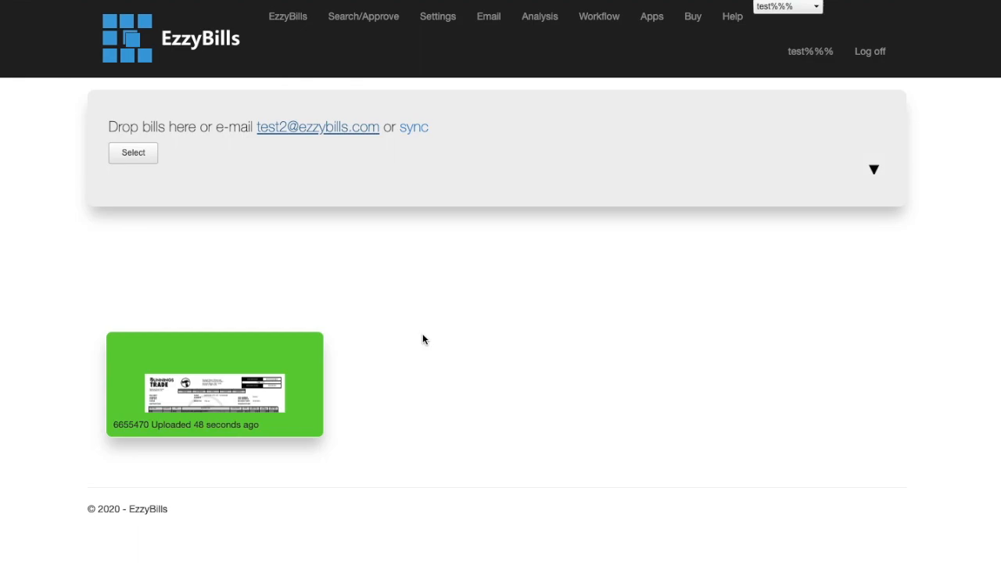
pyautogui.moveTo(352, 118)
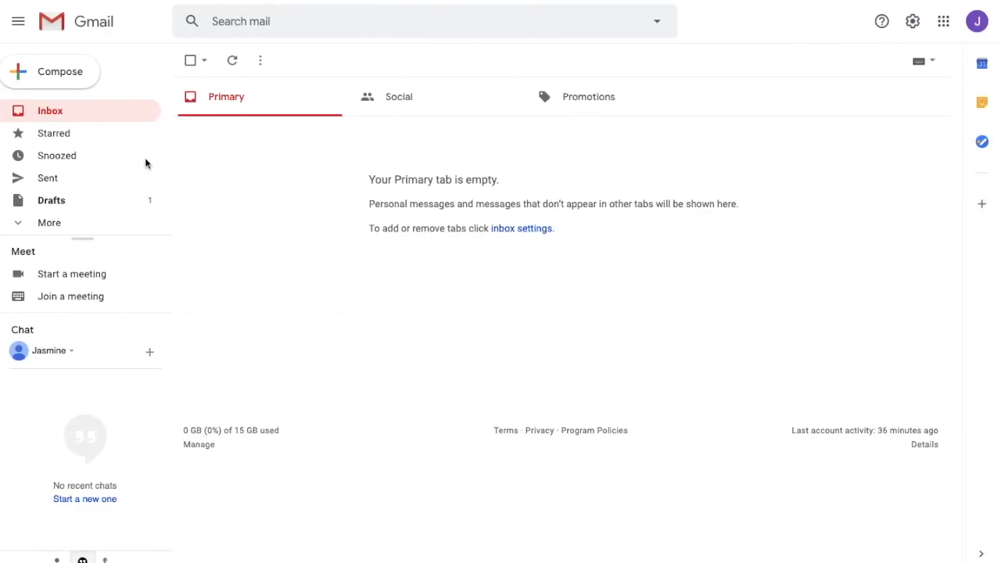
pyautogui.click(51, 71)
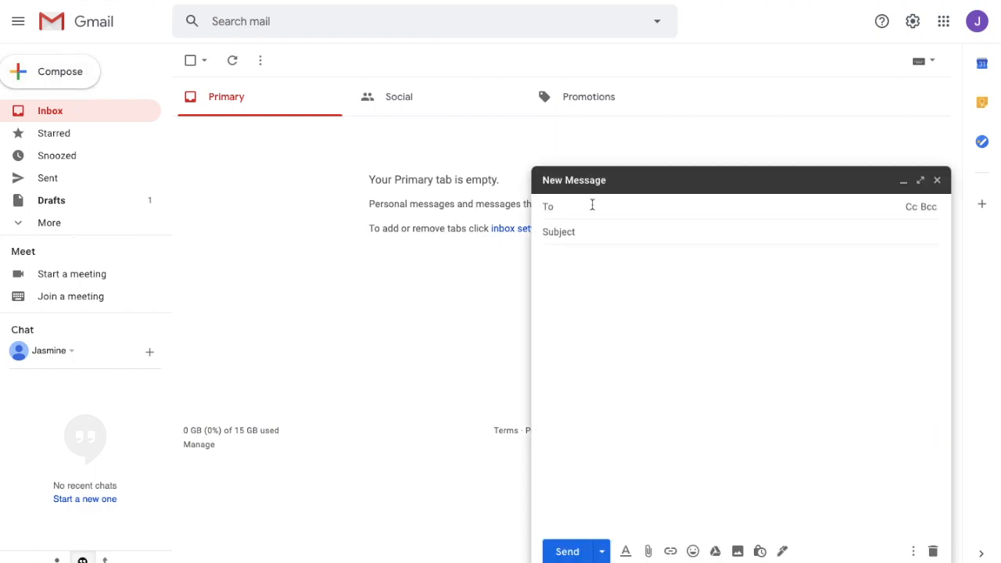
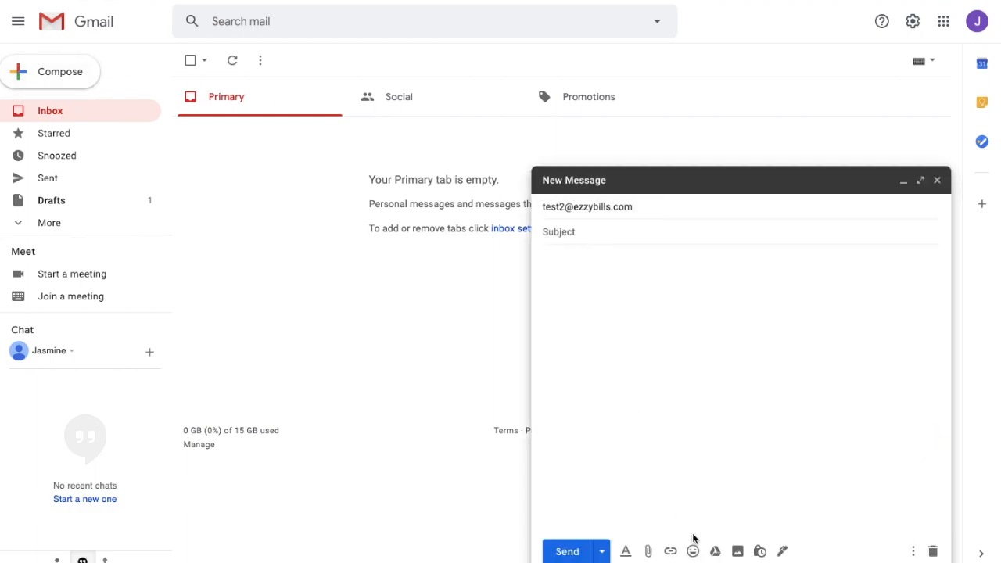
pyautogui.click(648, 550)
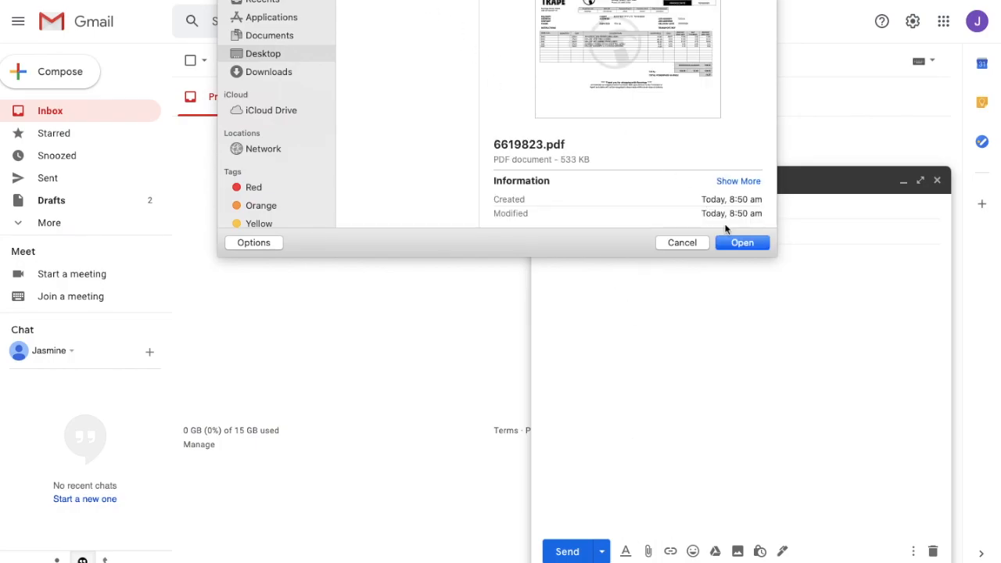
pyautogui.click(743, 242)
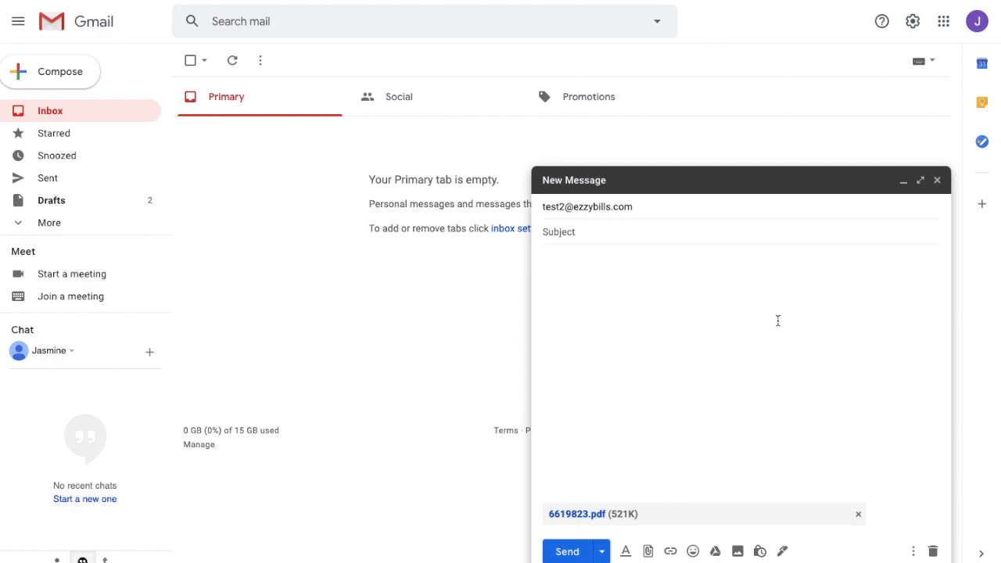
pyautogui.moveTo(567, 552)
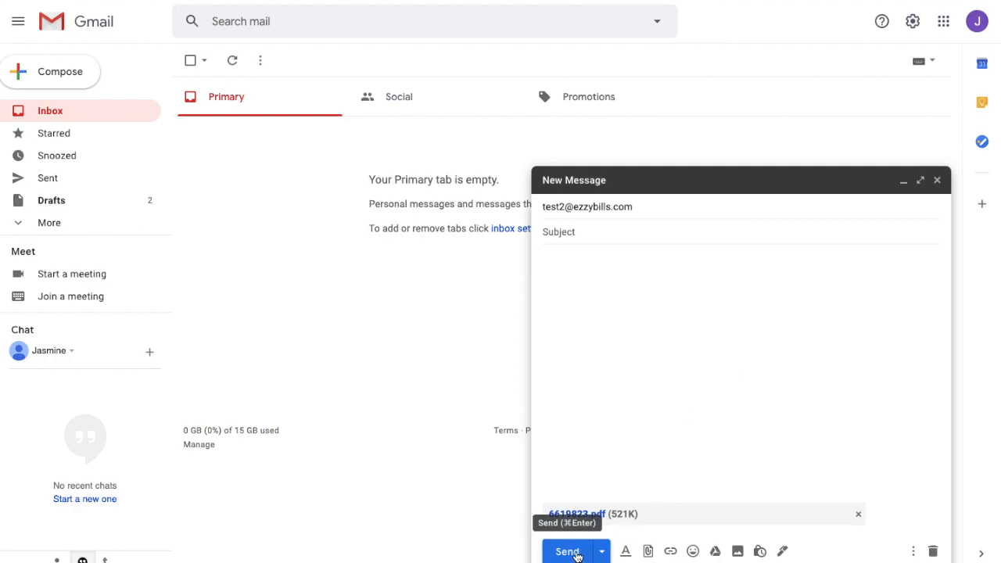
pyautogui.click(567, 550)
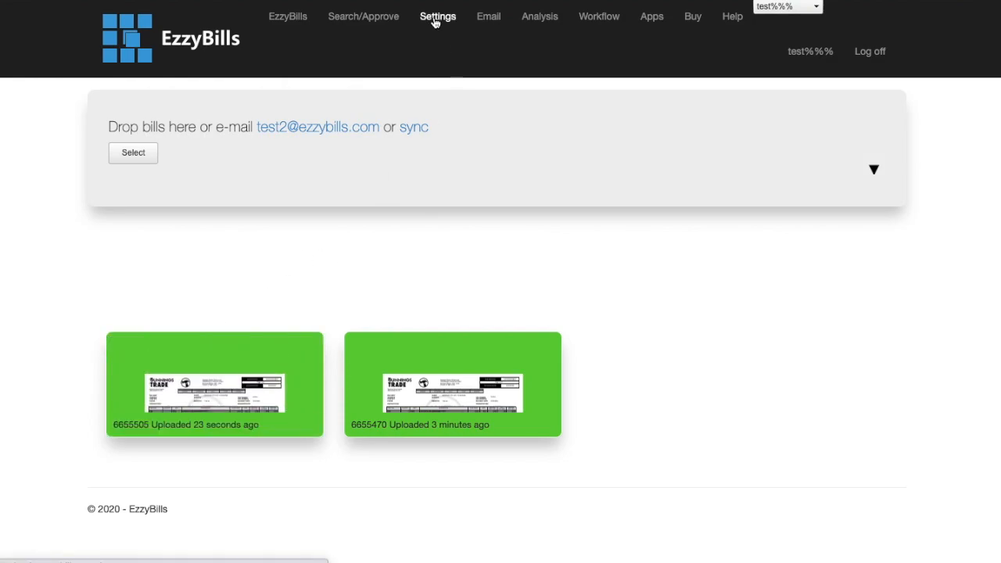
# - Go to Settings from the top navigation bar
pyautogui.click(438, 16)
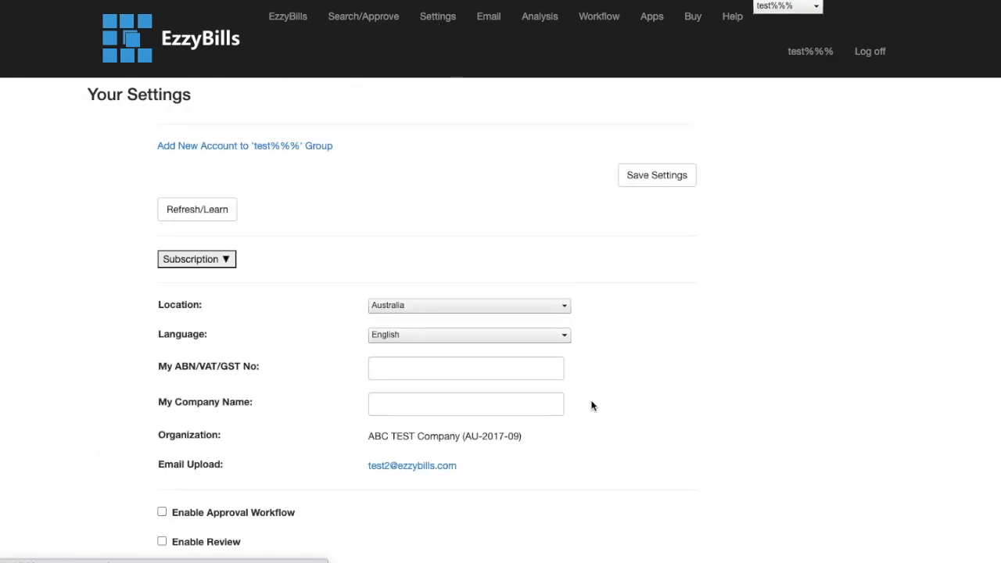
pyautogui.scroll(-3)
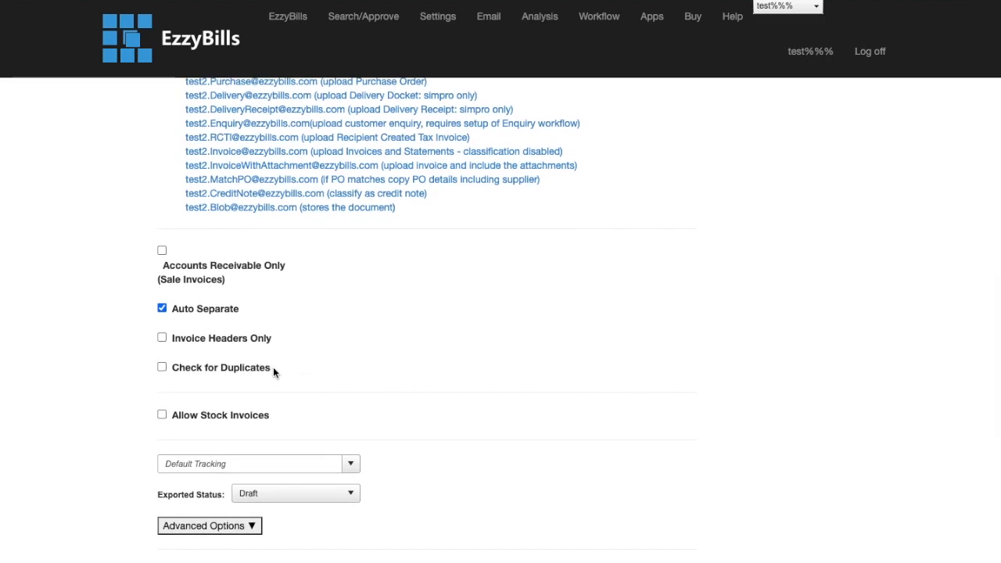
pyautogui.moveTo(280, 374)
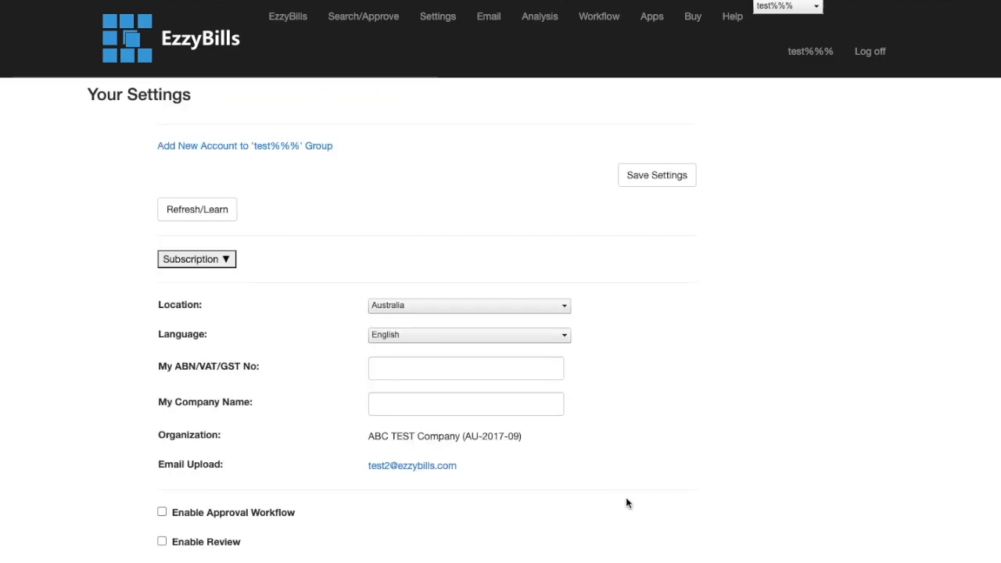
pyautogui.moveTo(718, 275)
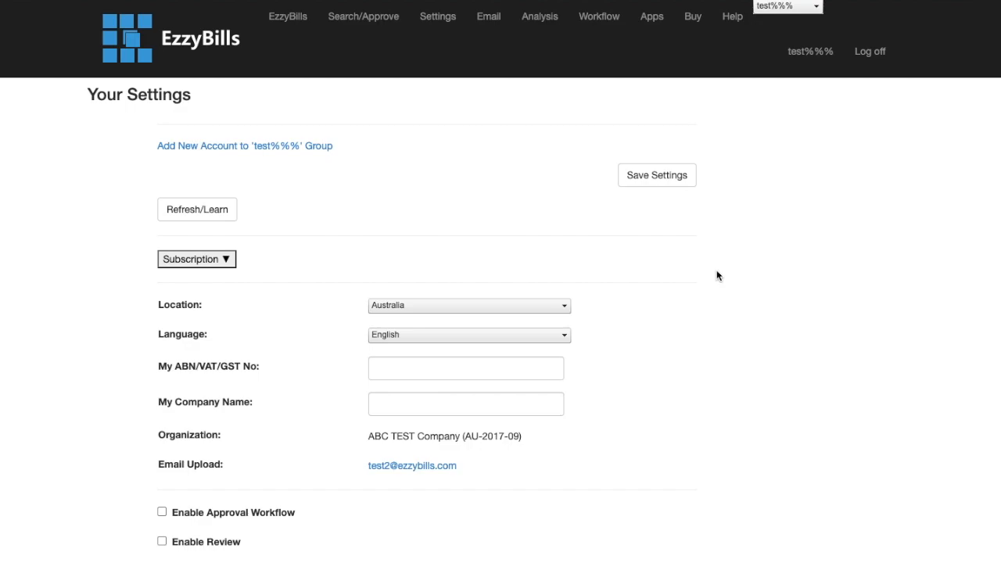
pyautogui.moveTo(289, 489)
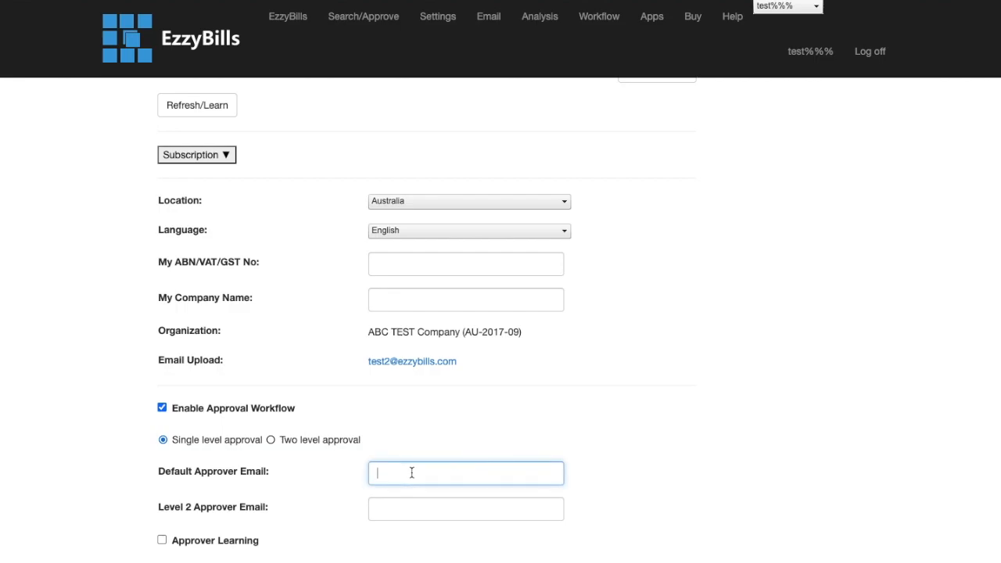
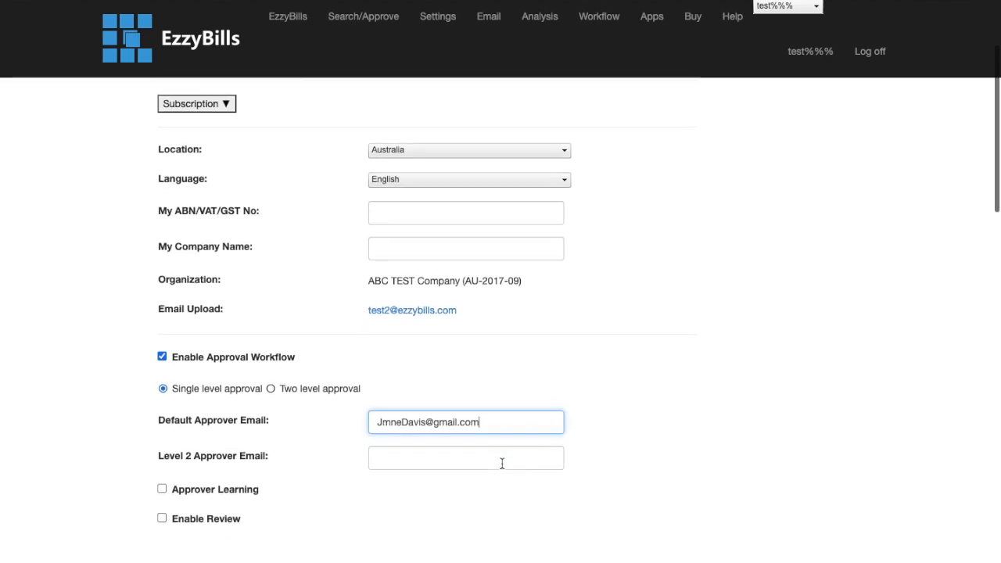
pyautogui.scroll(-3)
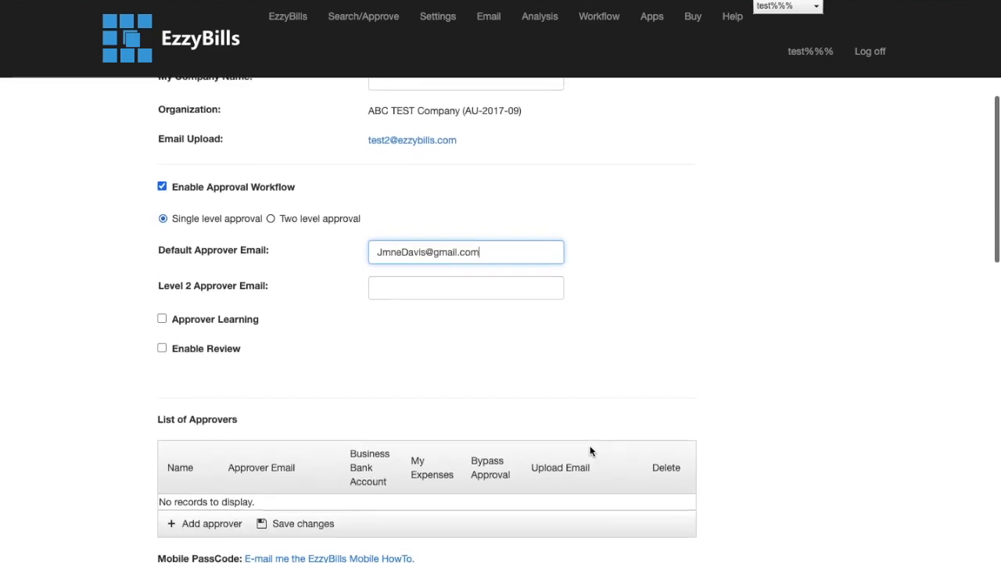
pyautogui.scroll(-3)
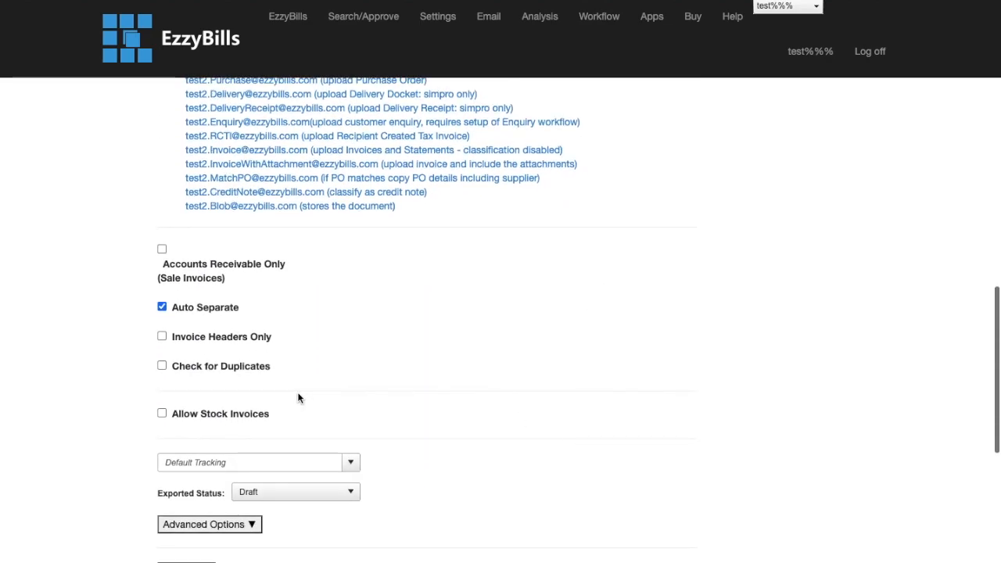
pyautogui.scroll(-3)
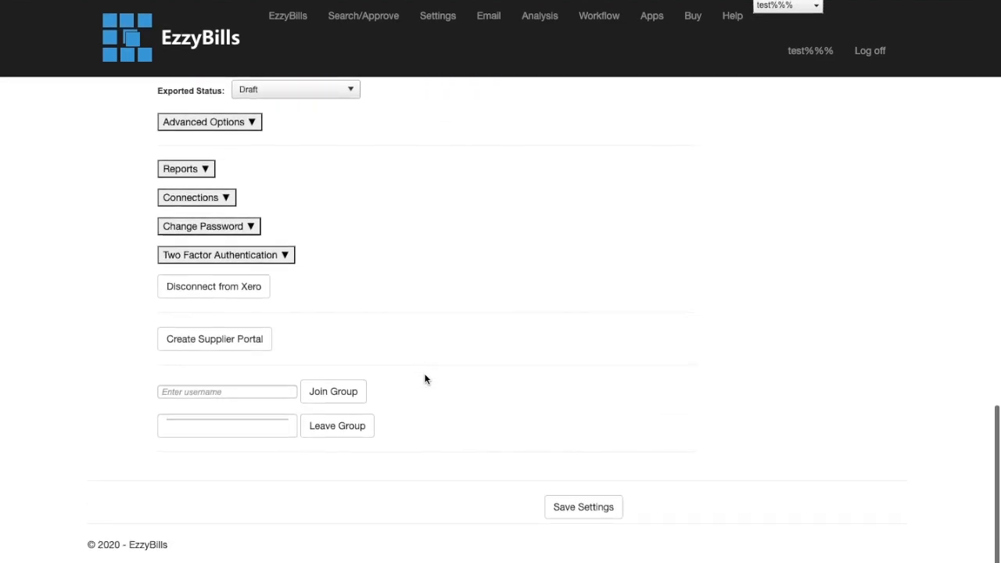
pyautogui.click(584, 507)
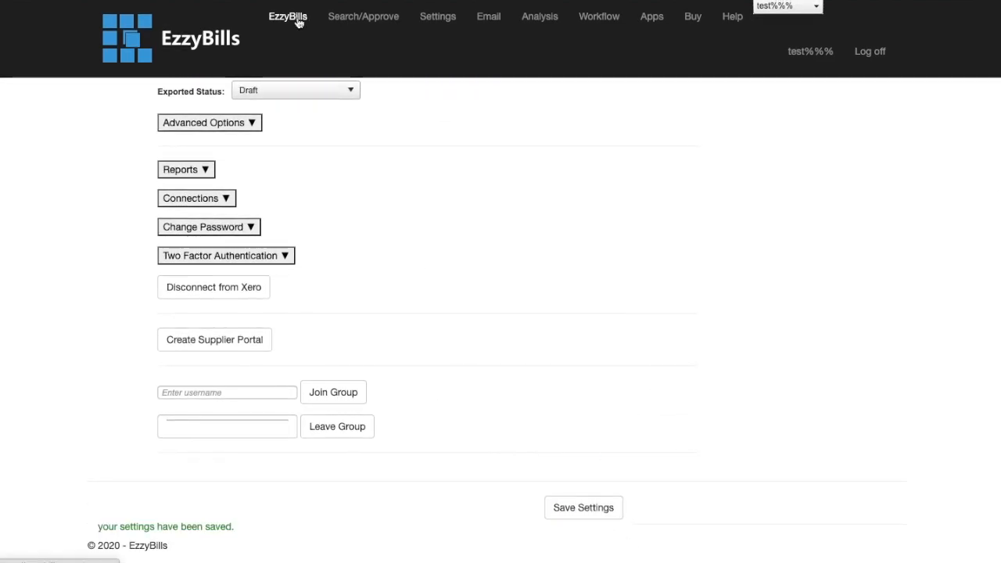
pyautogui.click(293, 17)
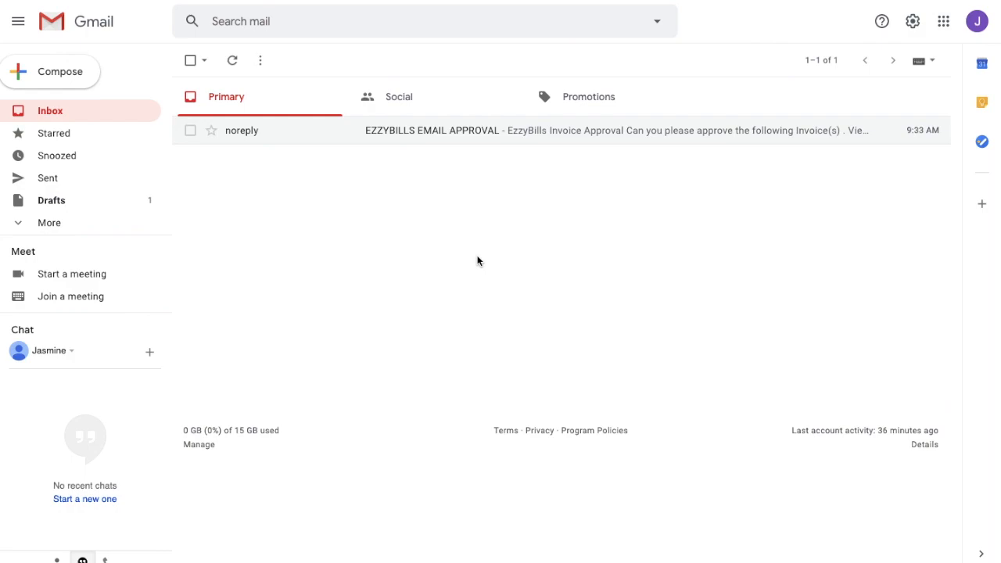
pyautogui.moveTo(376, 137)
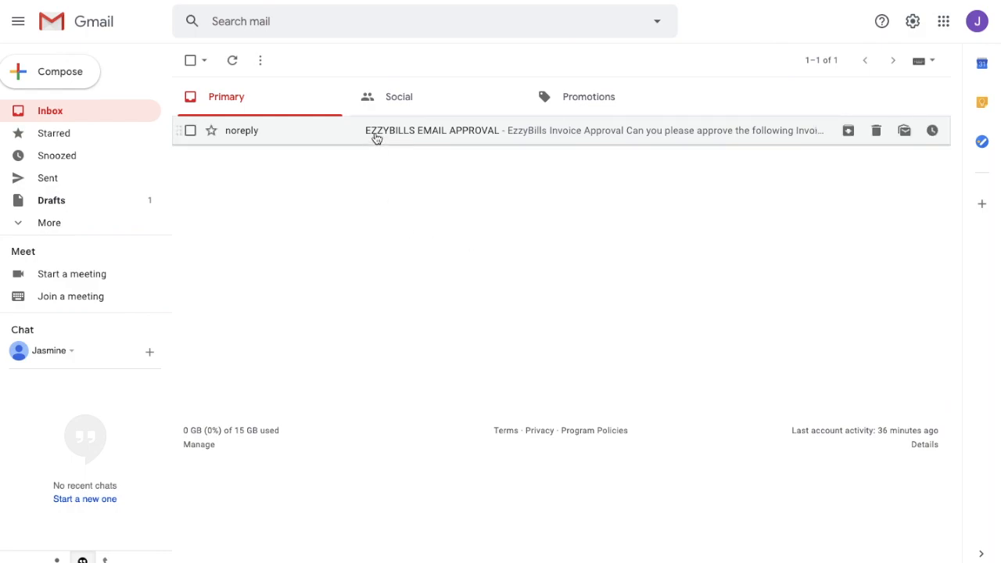
# - From the EZZYBILLS EMAIL APPROVAL message, review the invoice and approve the $128.39 Bunnings bill
pyautogui.click(433, 130)
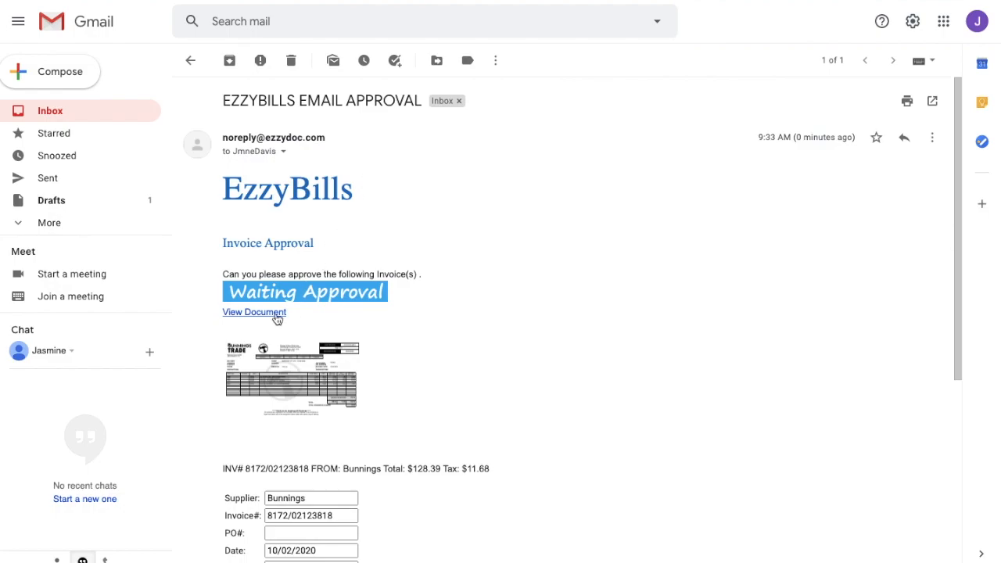
pyautogui.click(254, 312)
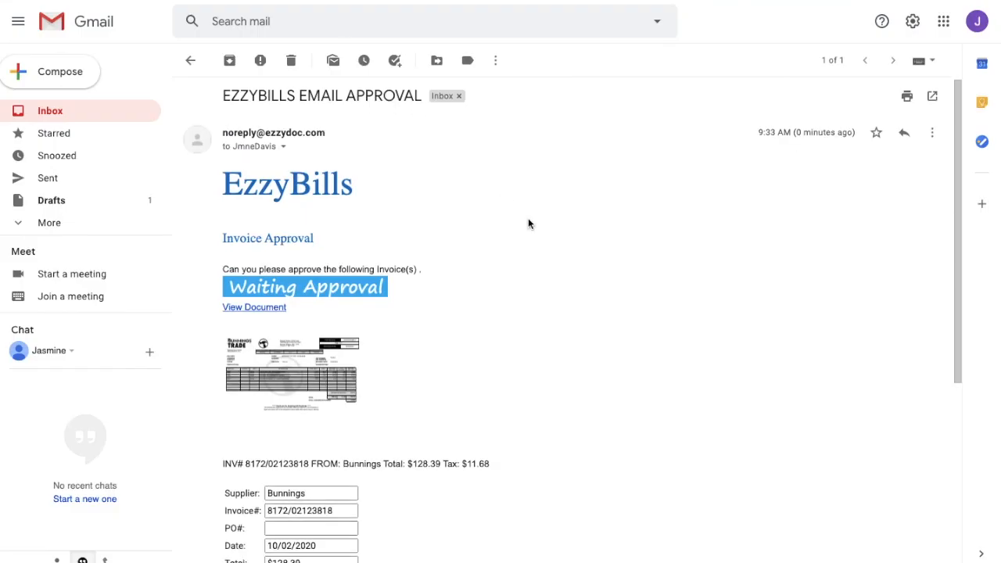
pyautogui.scroll(-3)
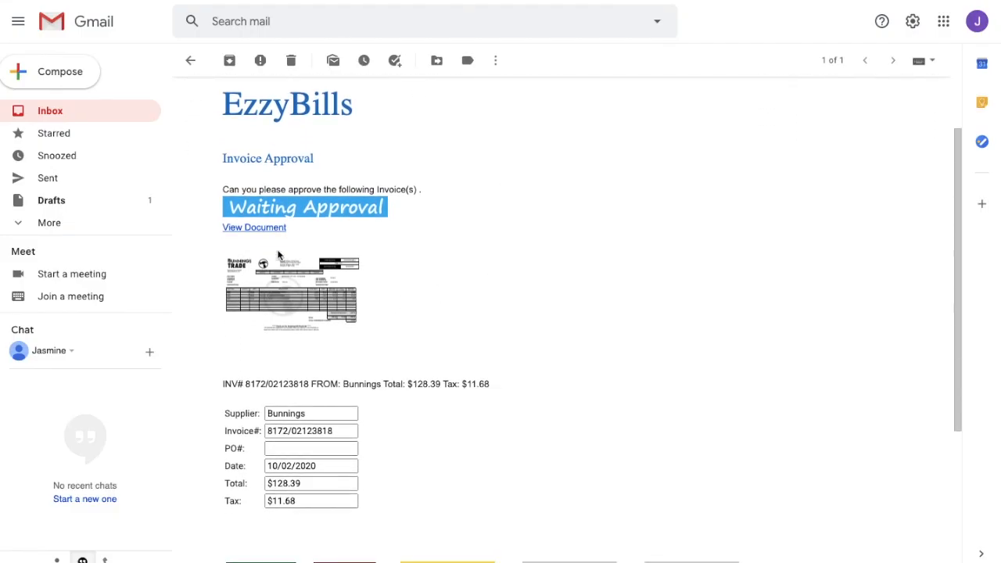
pyautogui.scroll(-3)
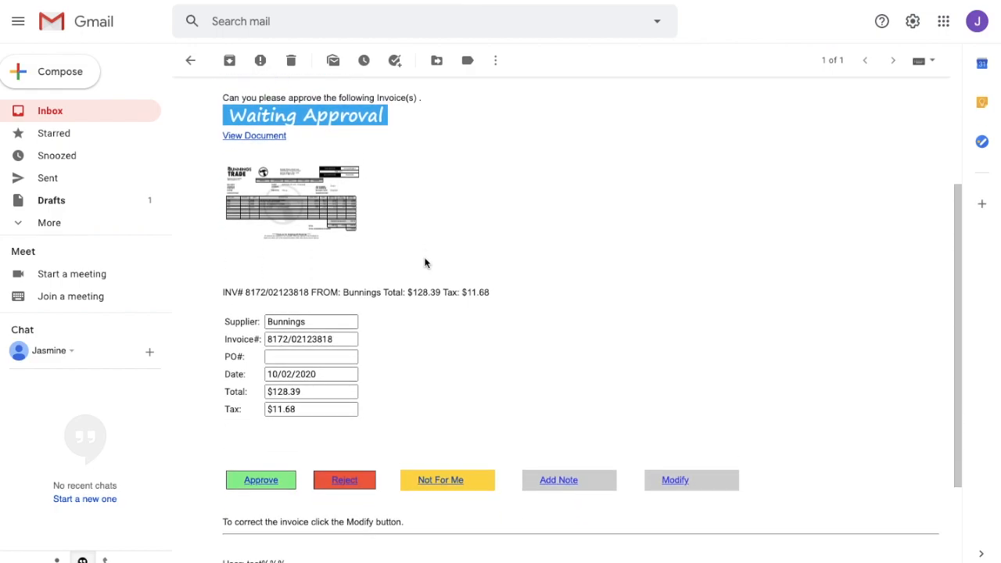
pyautogui.moveTo(497, 377)
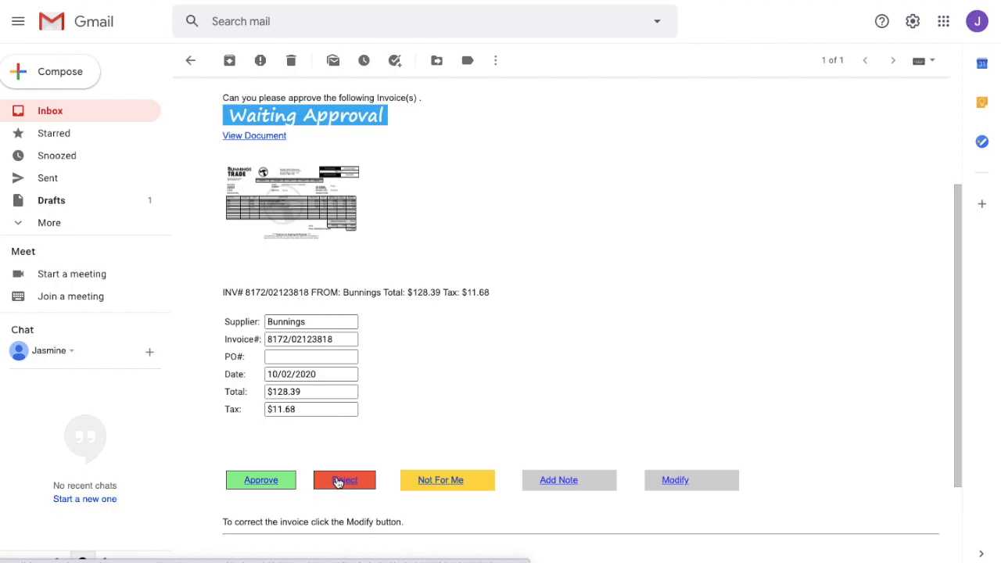
pyautogui.moveTo(261, 480)
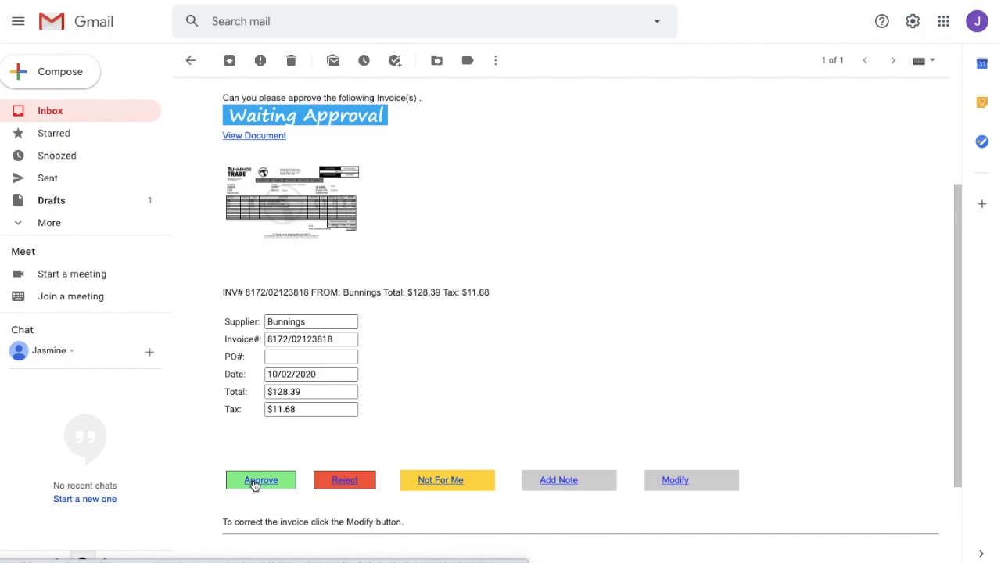
pyautogui.click(260, 480)
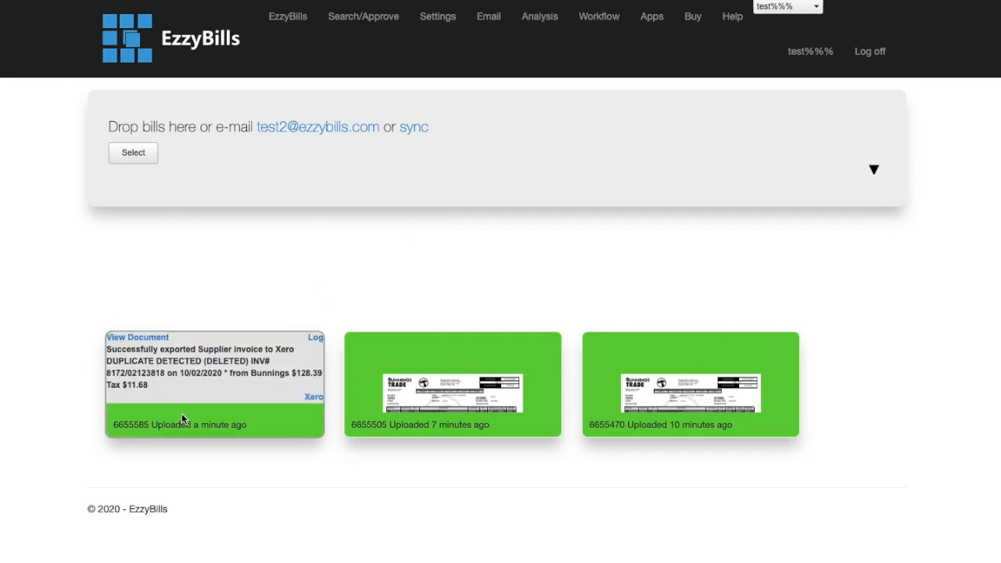
pyautogui.moveTo(204, 393)
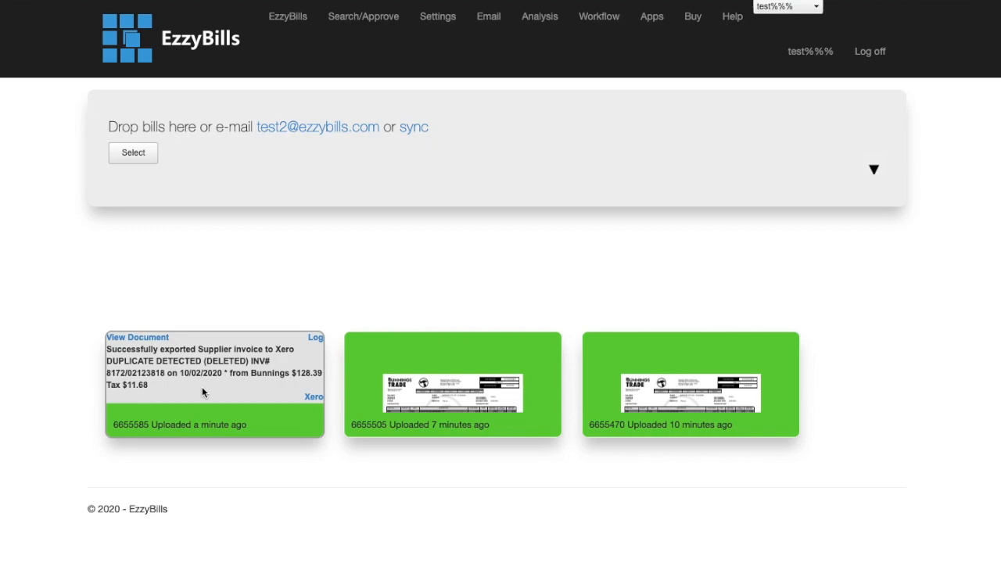
pyautogui.moveTo(183, 374)
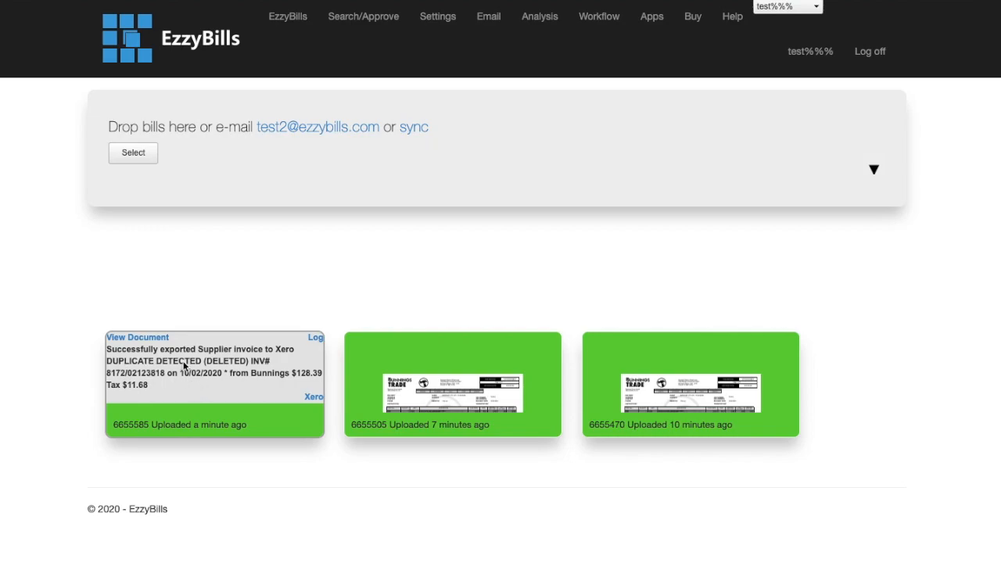